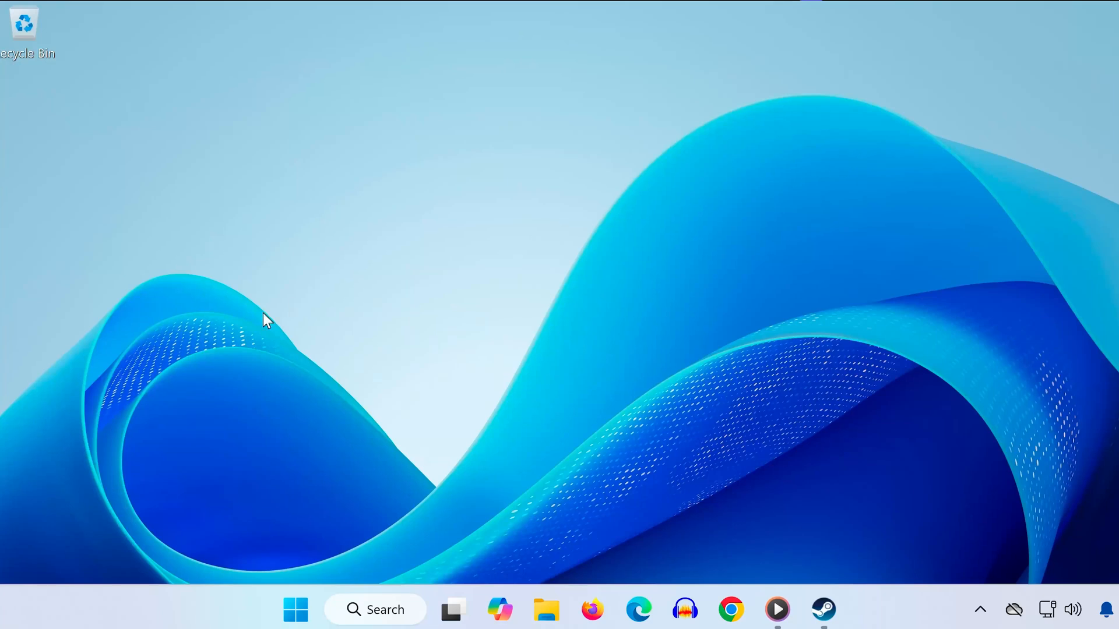
mouse_move(485, 396)
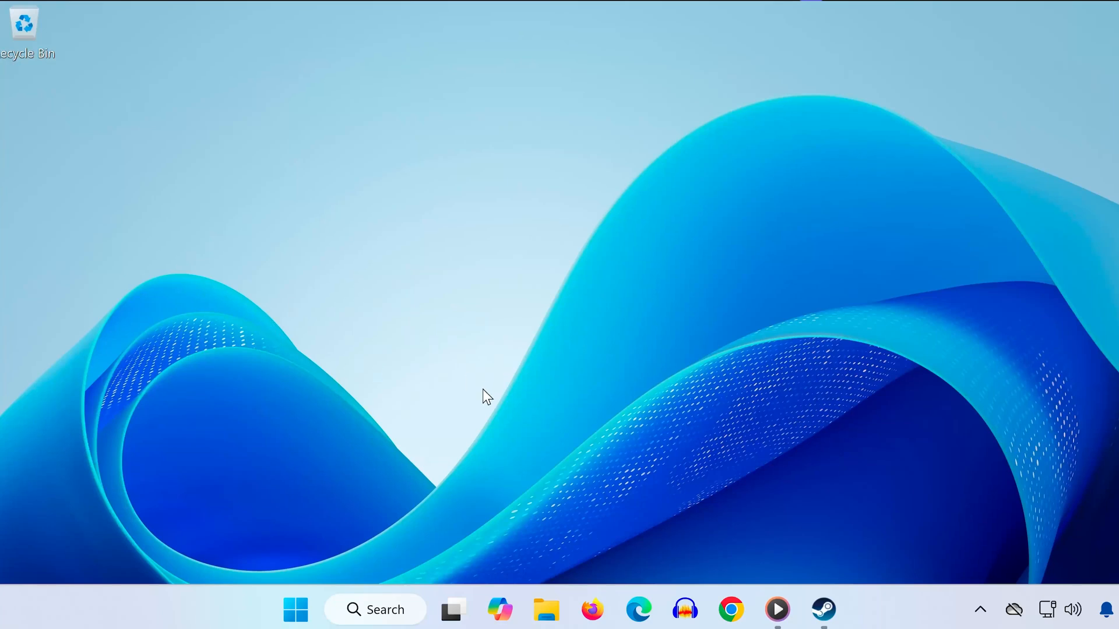
mouse_move(189, 434)
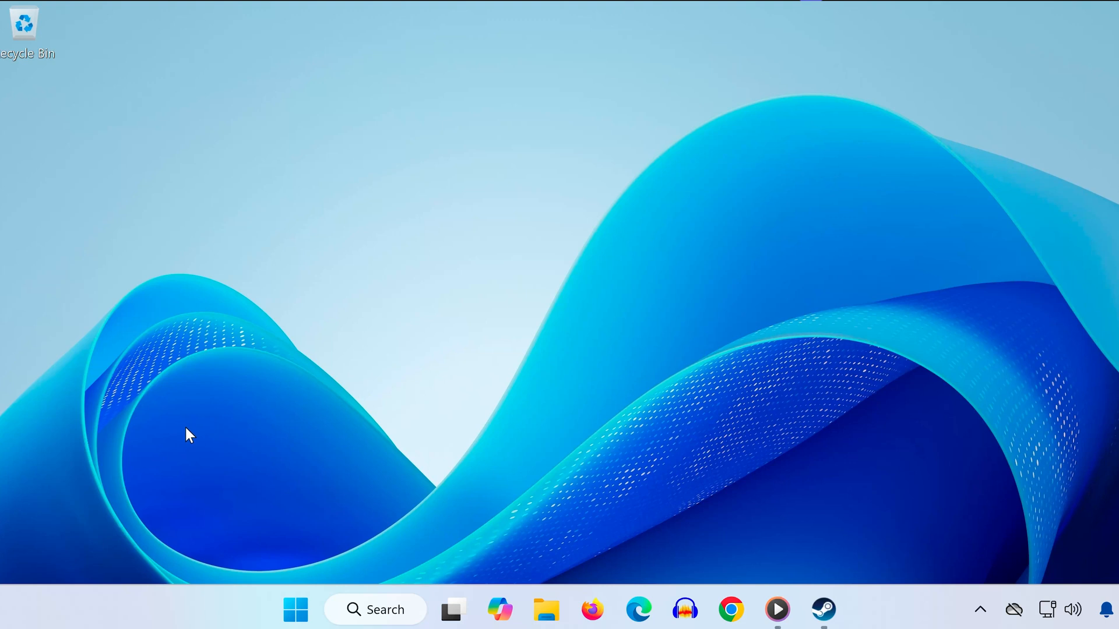
- Launch Settings from Start search and reach the System > Sound page
left_click(295, 610)
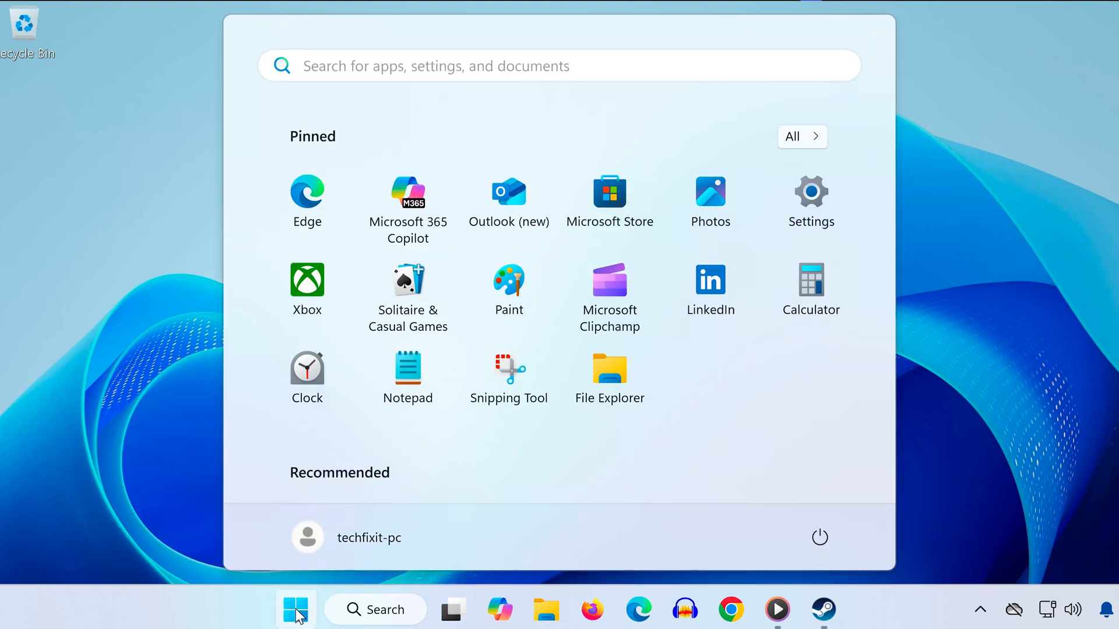
type("s")
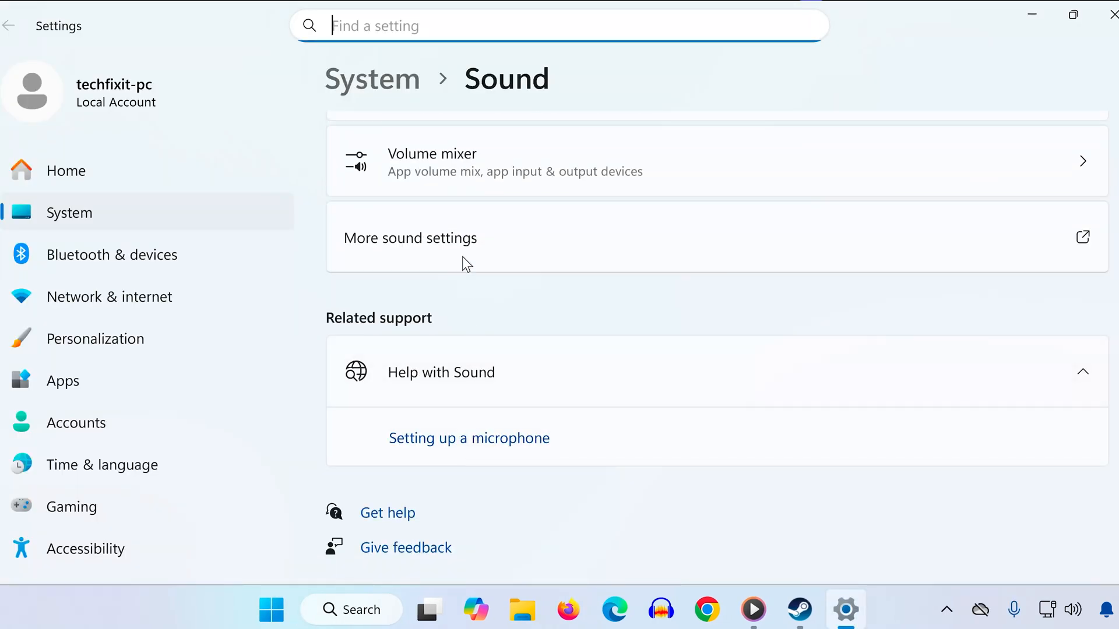
- In the classic Sound control panel, show Recording devices and select the Microphone's options
left_click(410, 238)
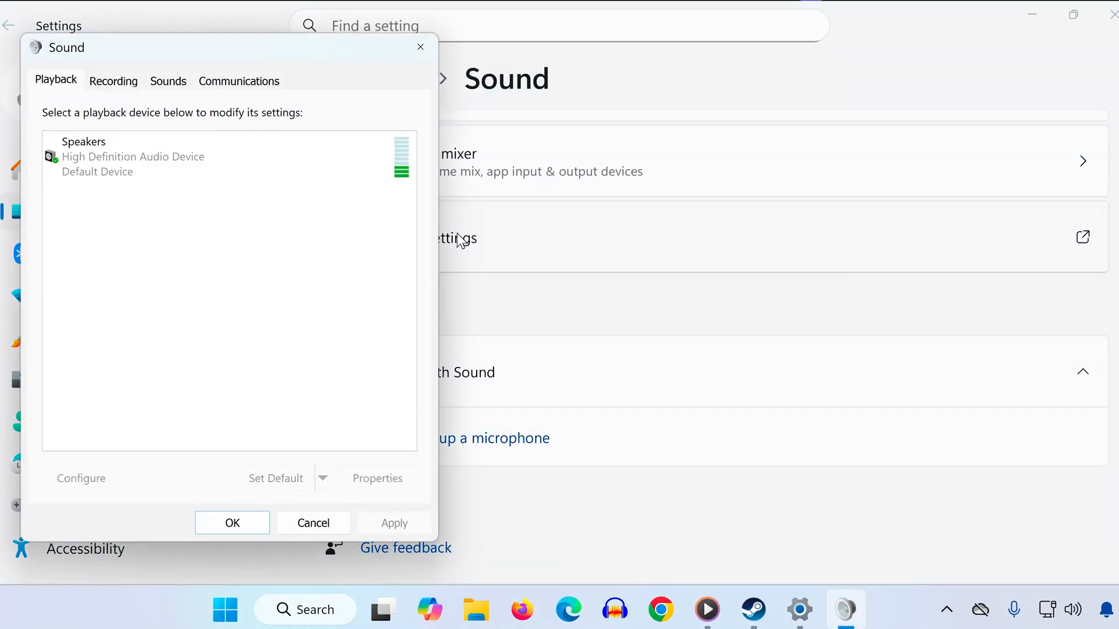
left_click(113, 81)
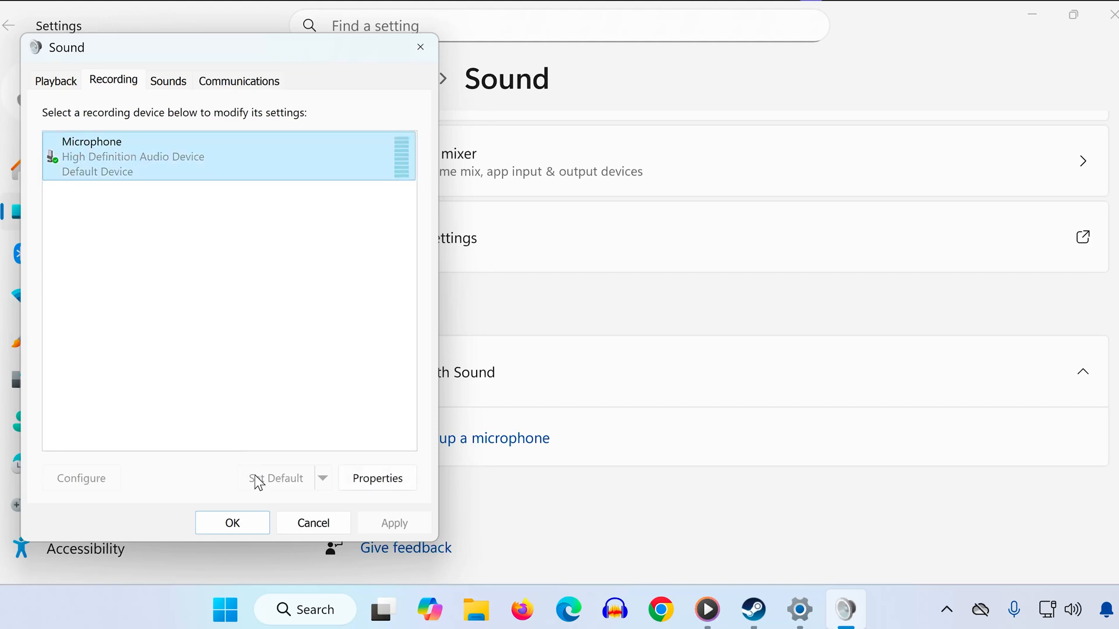
mouse_move(264, 485)
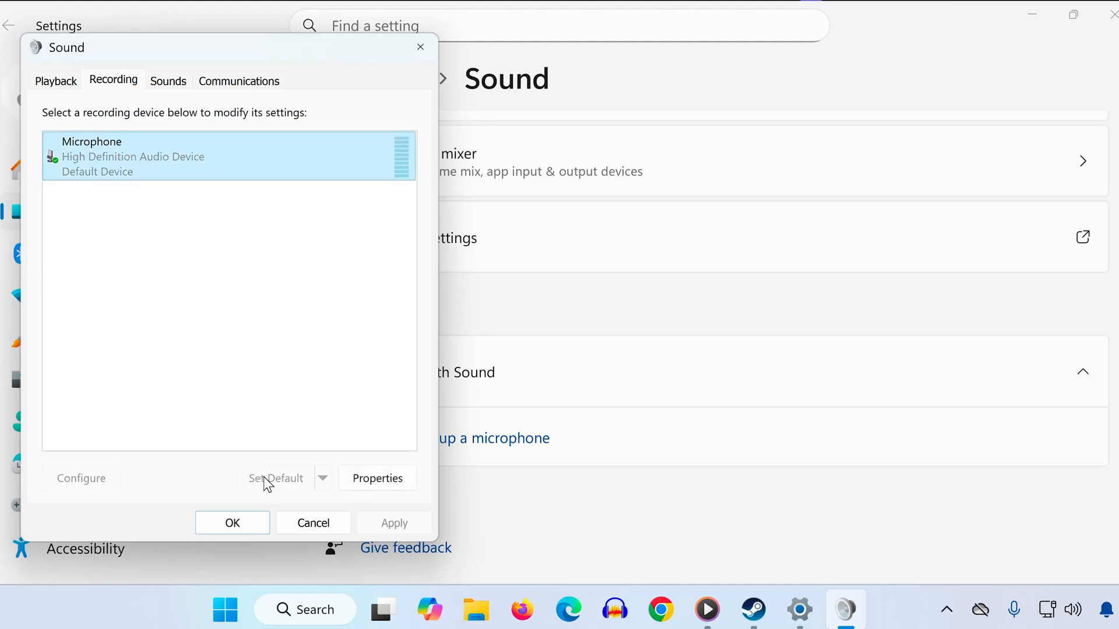
right_click(229, 285)
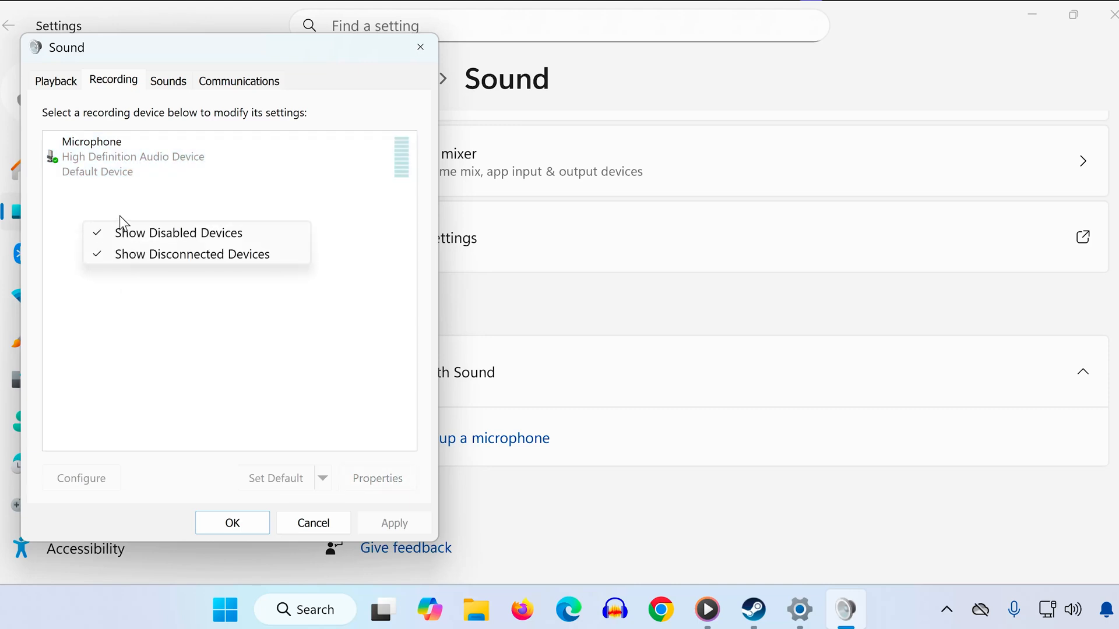
left_click(177, 219)
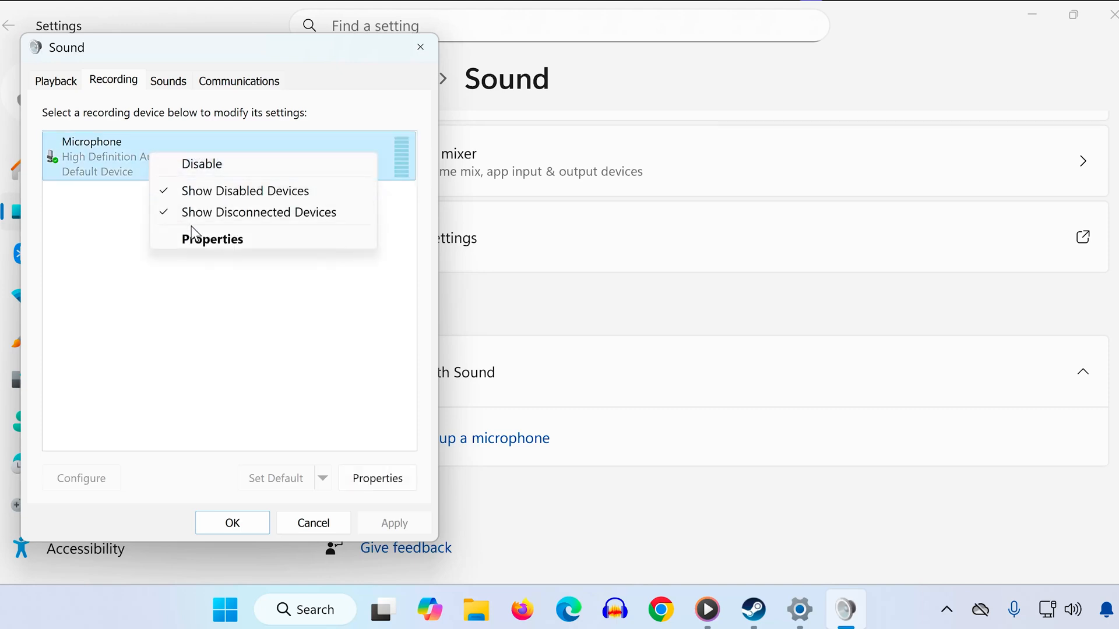
left_click(212, 238)
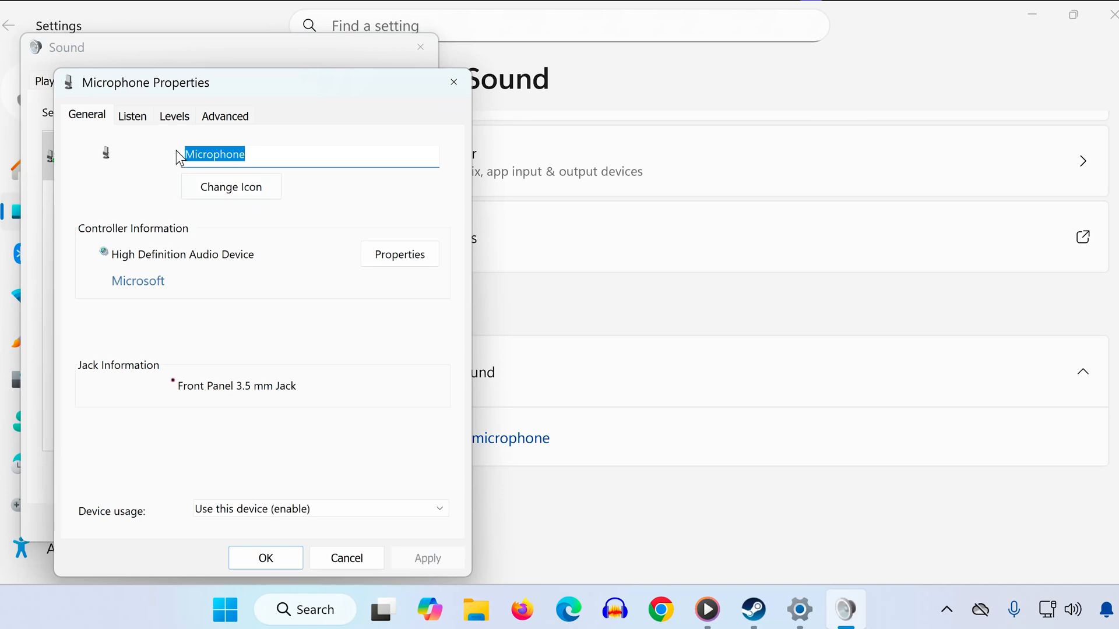
left_click(224, 115)
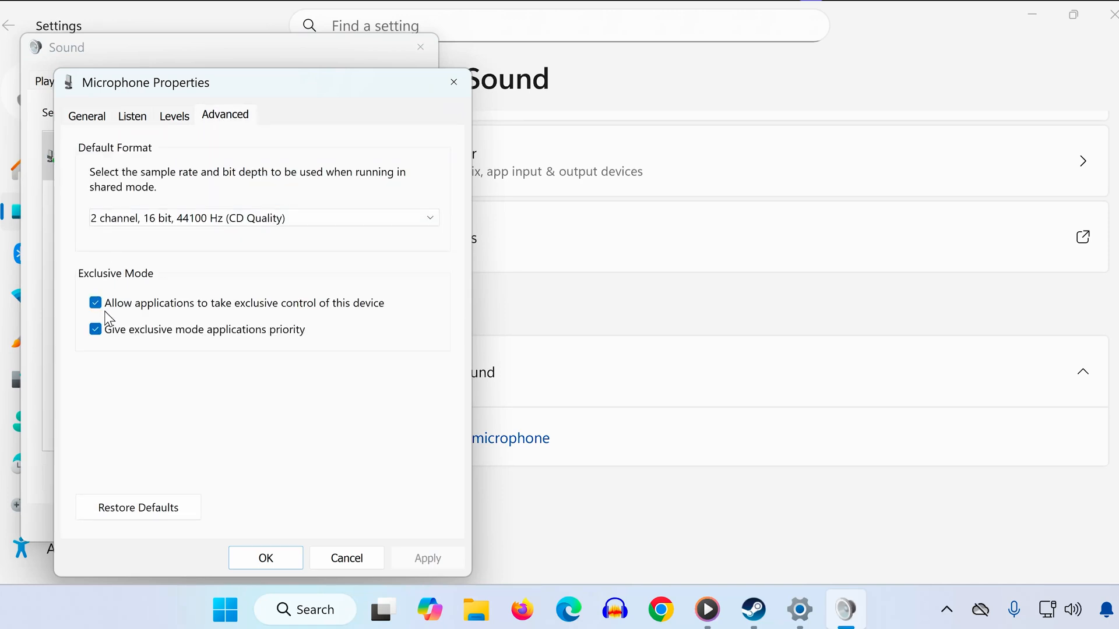
left_click(94, 303)
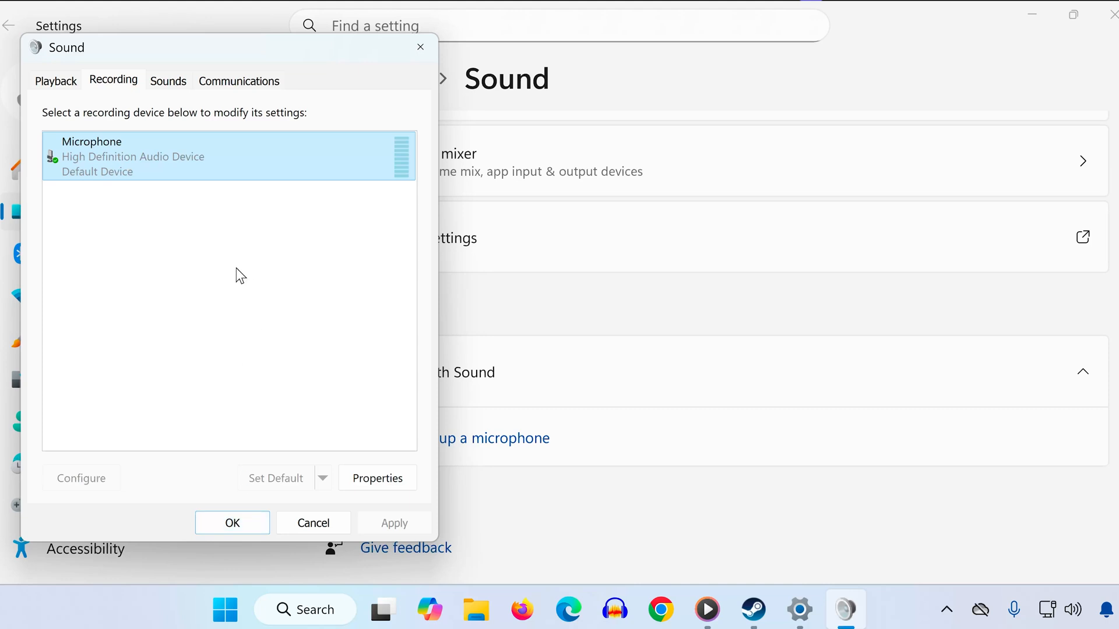
mouse_move(177, 171)
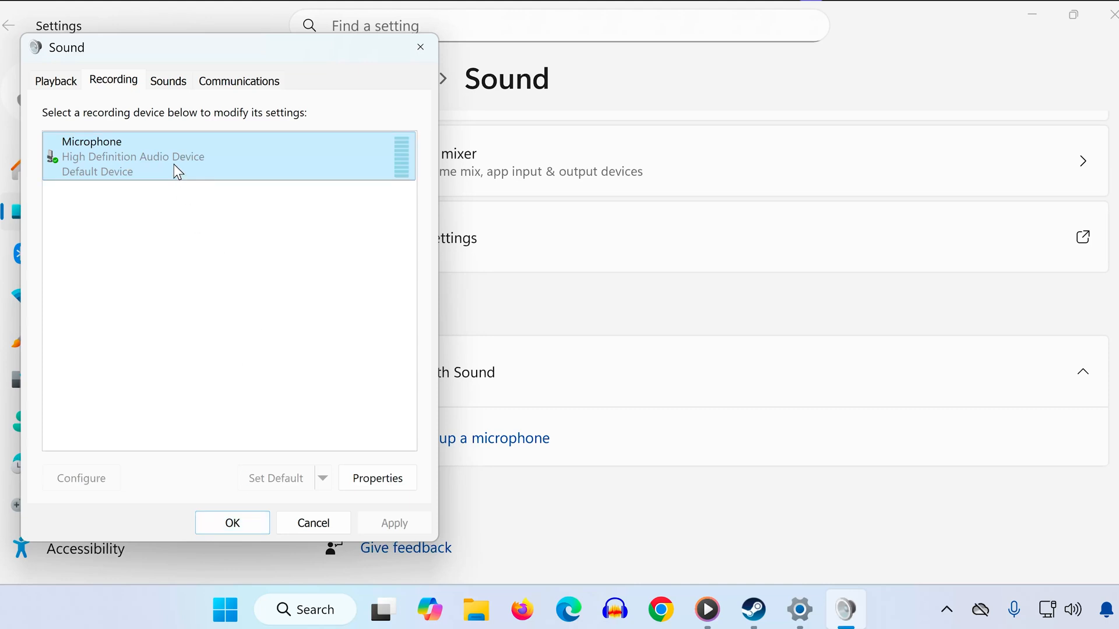
- Set Communications activity to Do nothing, confirm, and close back to the desktop
left_click(239, 81)
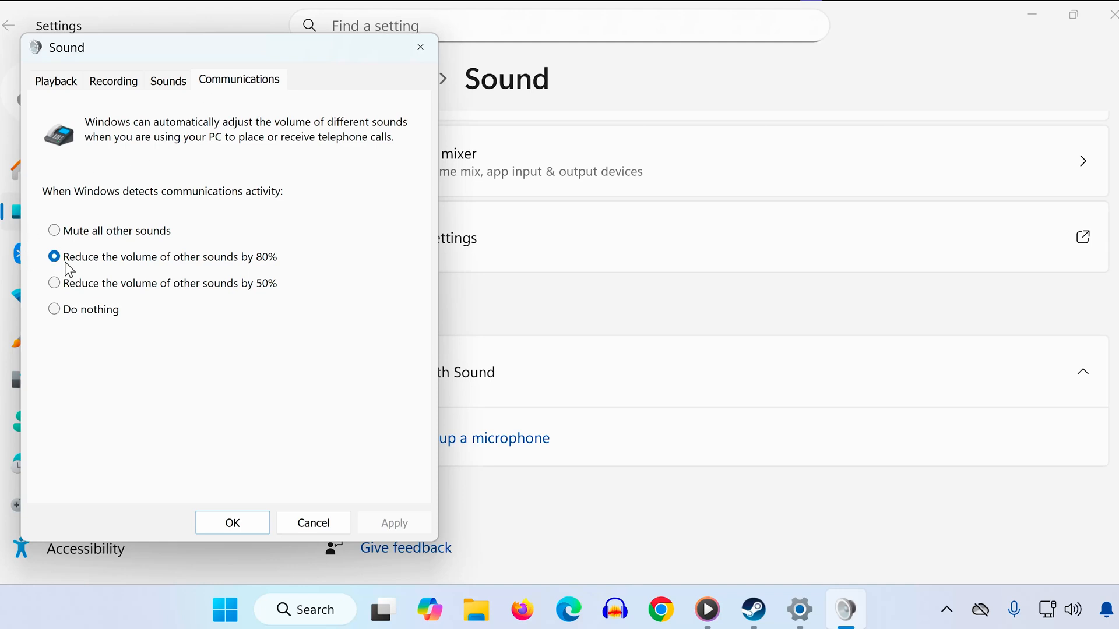
mouse_move(277, 207)
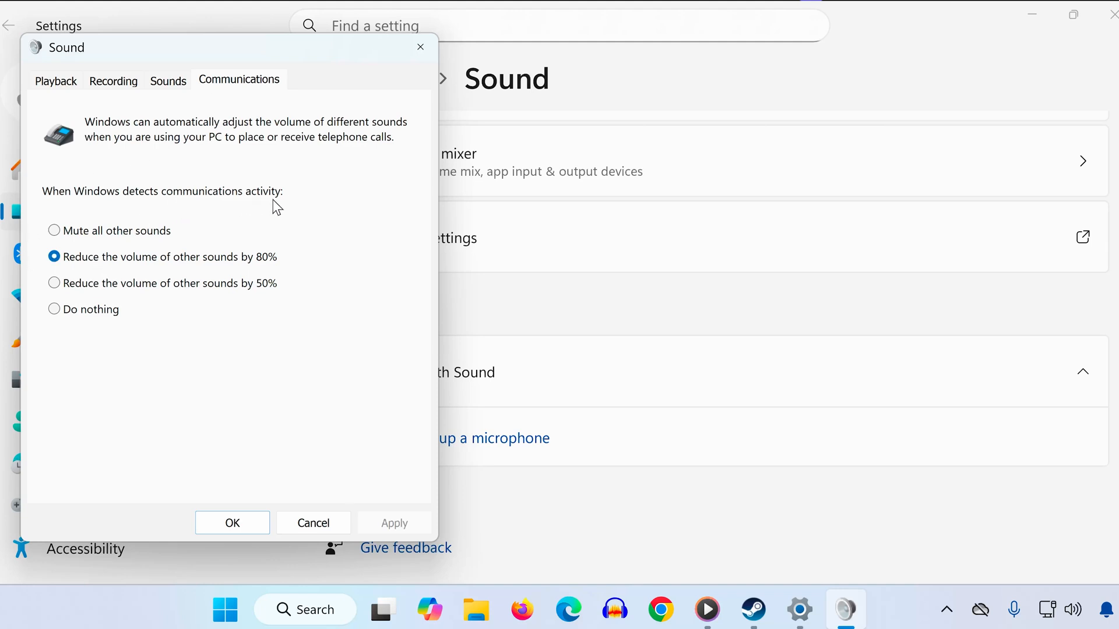
mouse_move(80, 301)
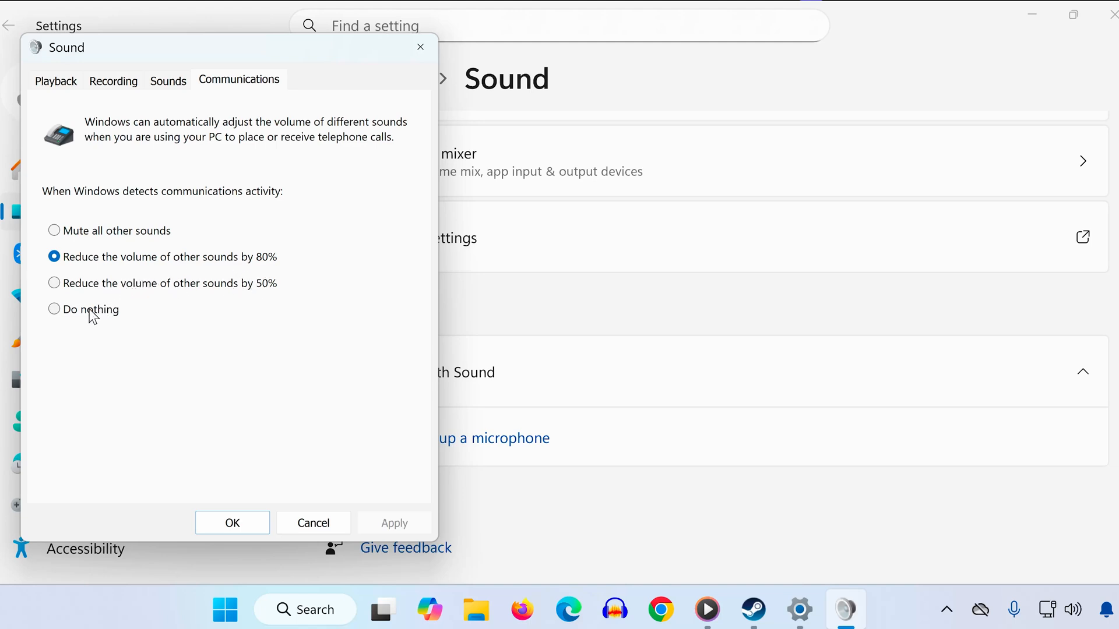
left_click(54, 309)
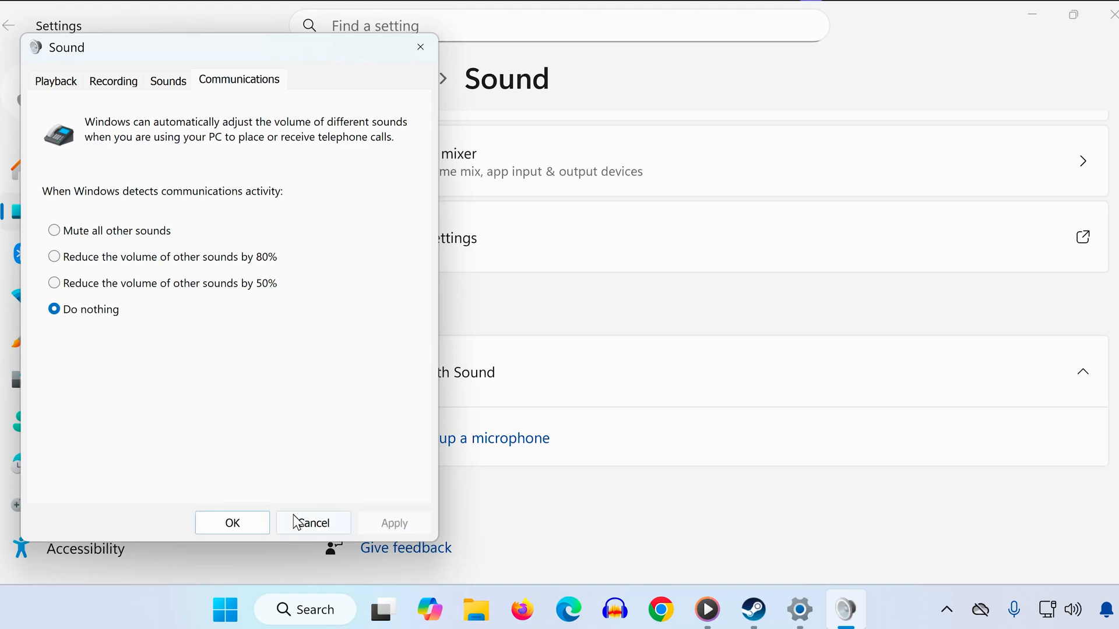
left_click(313, 524)
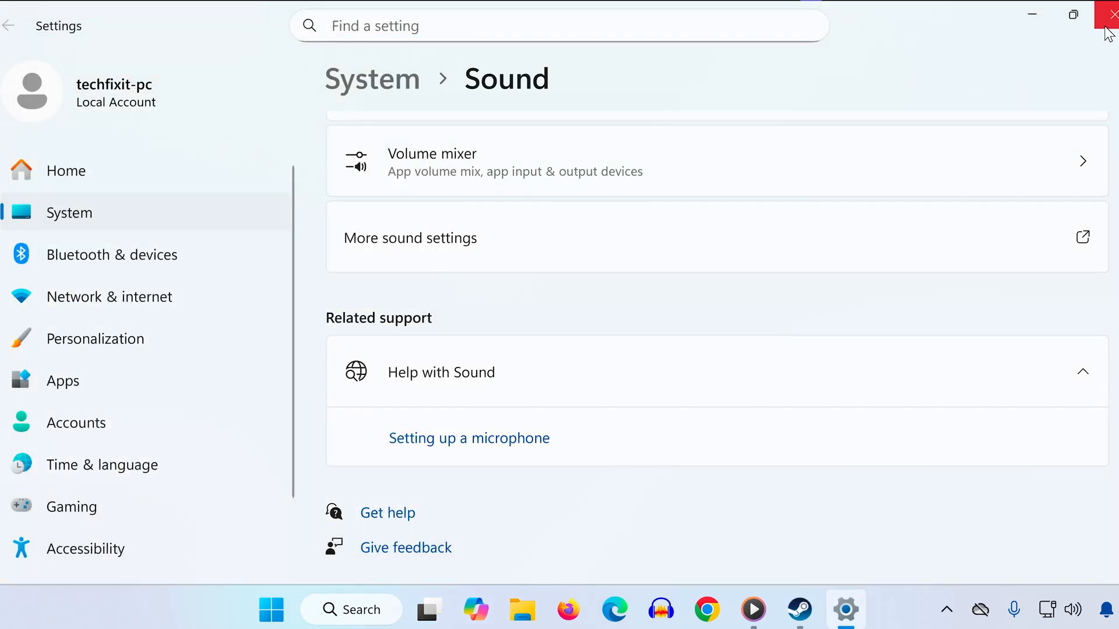
left_click(1104, 15)
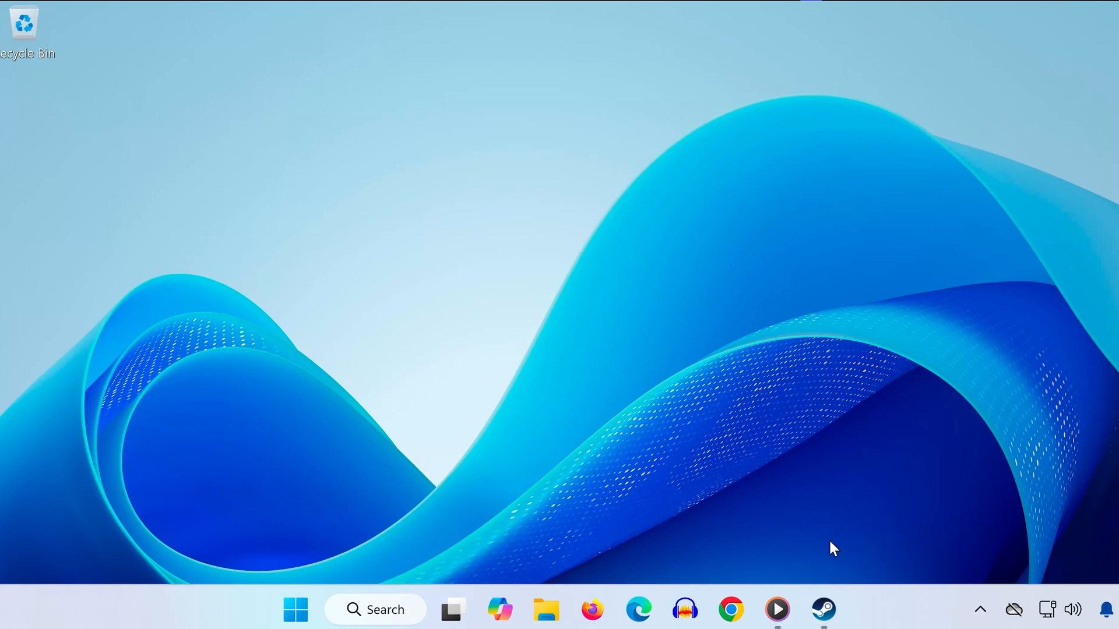
mouse_move(829, 592)
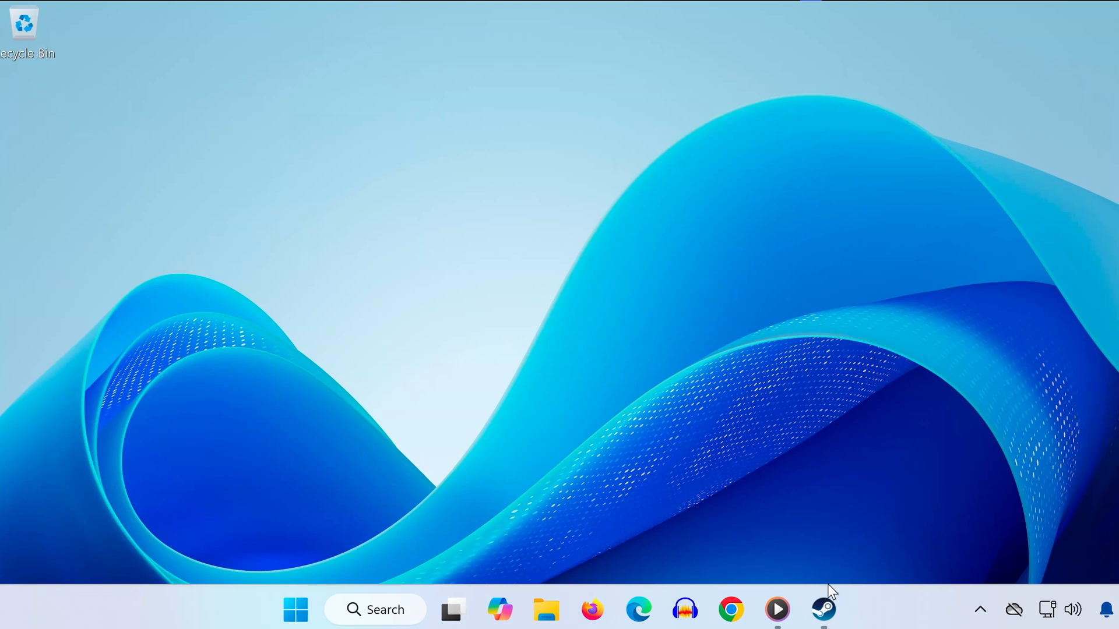
- Reach Steam's Voice settings page and reveal its Advanced Options
left_click(823, 609)
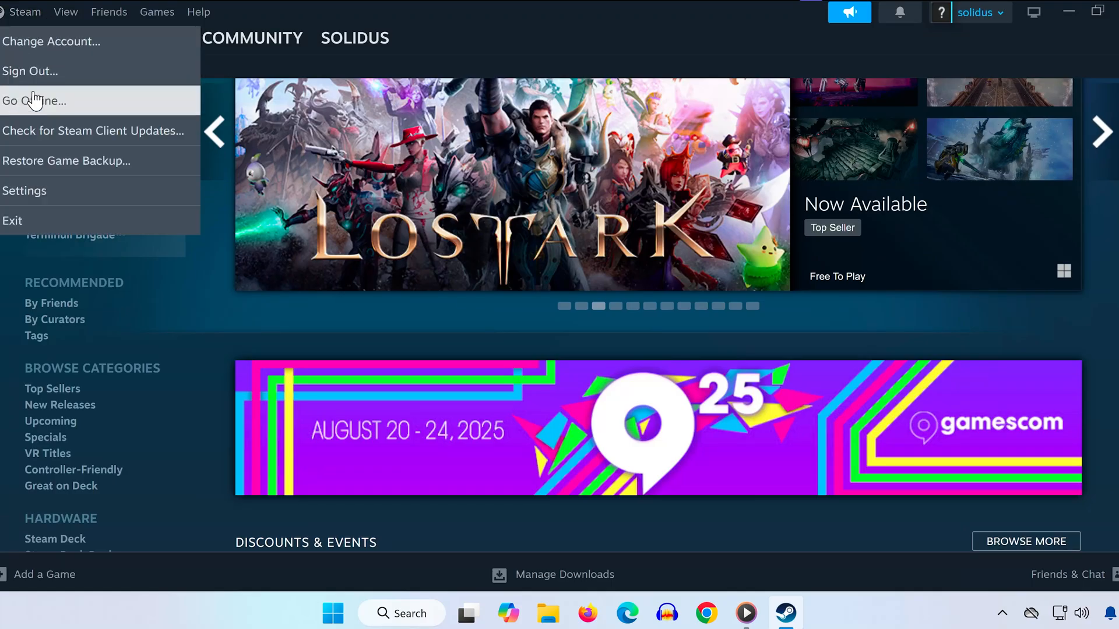
left_click(25, 190)
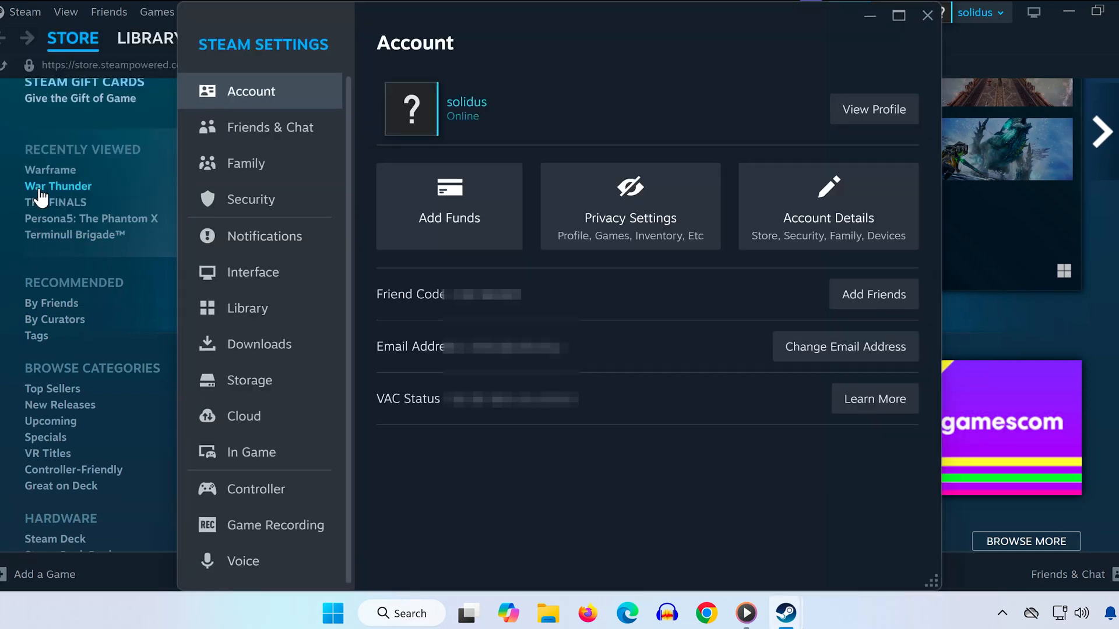
left_click(242, 560)
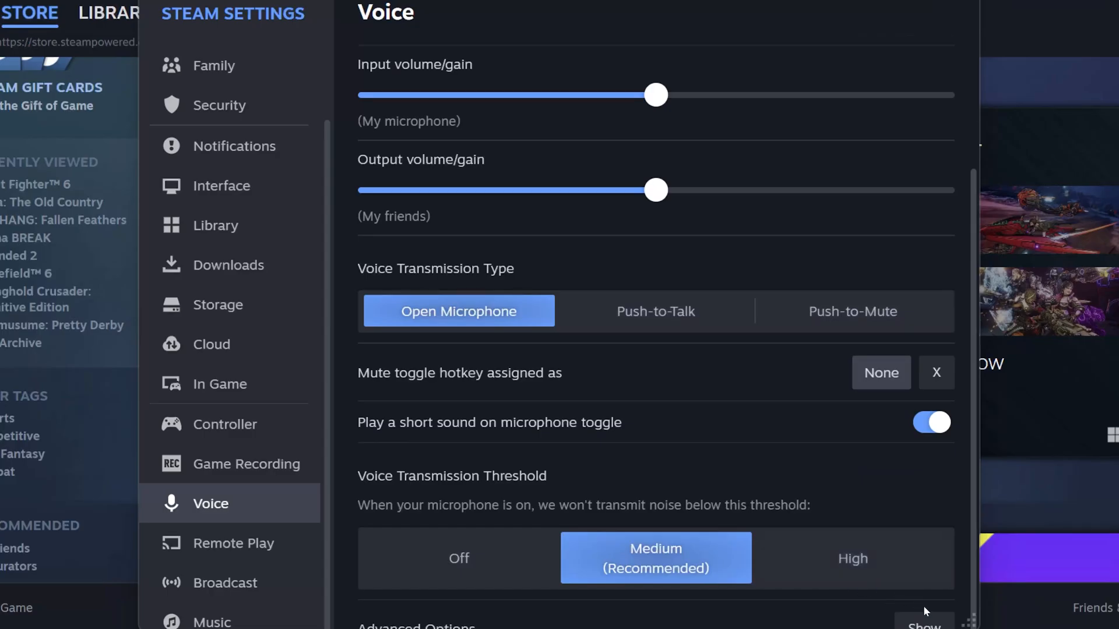
scroll("down", 3)
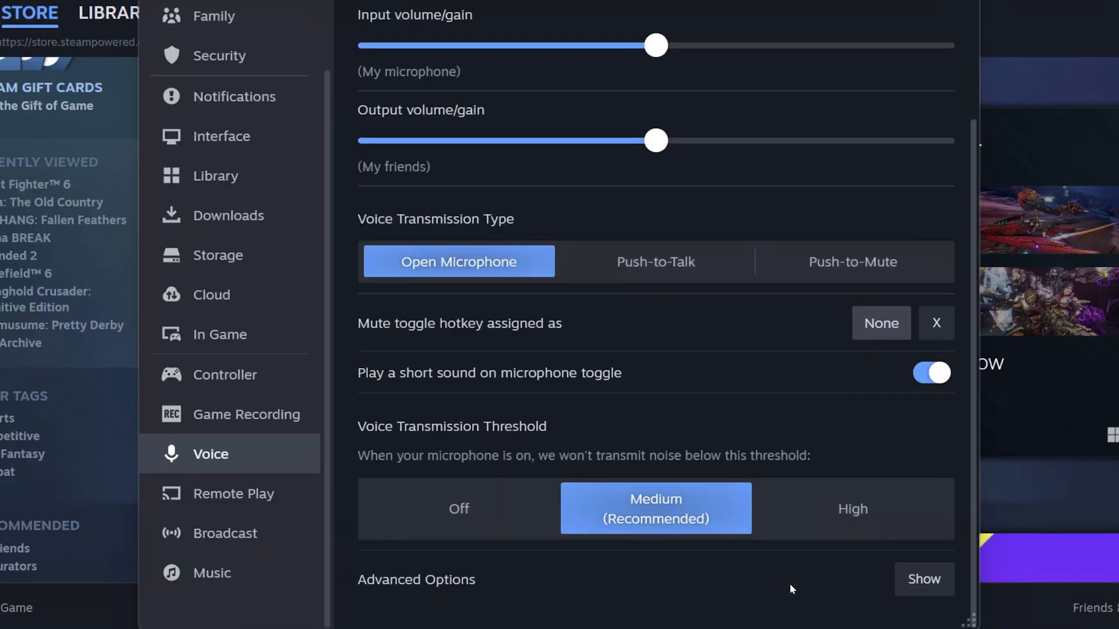
left_click(923, 579)
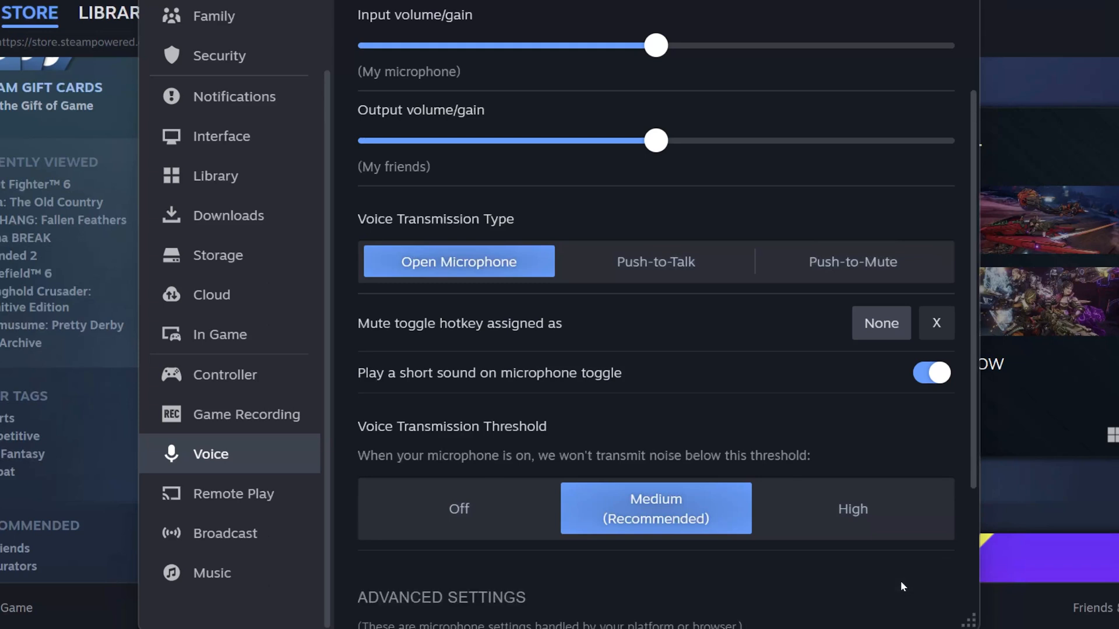
- Toggle Automatic volume/gain control off, leaving echo and noise cancellation on
scroll("down", 3)
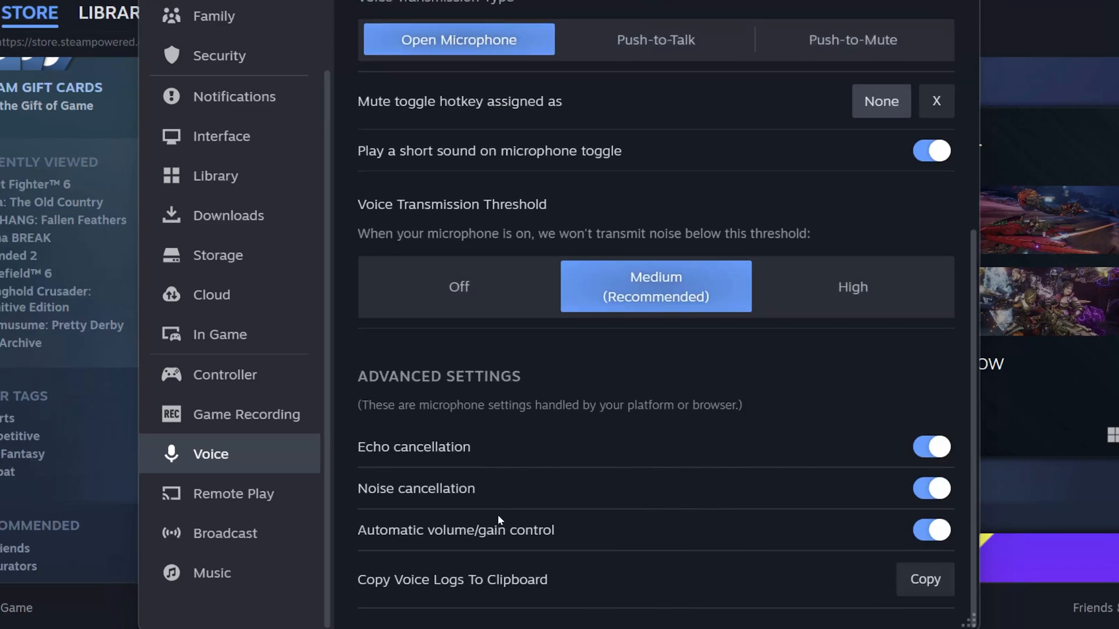
left_click(932, 531)
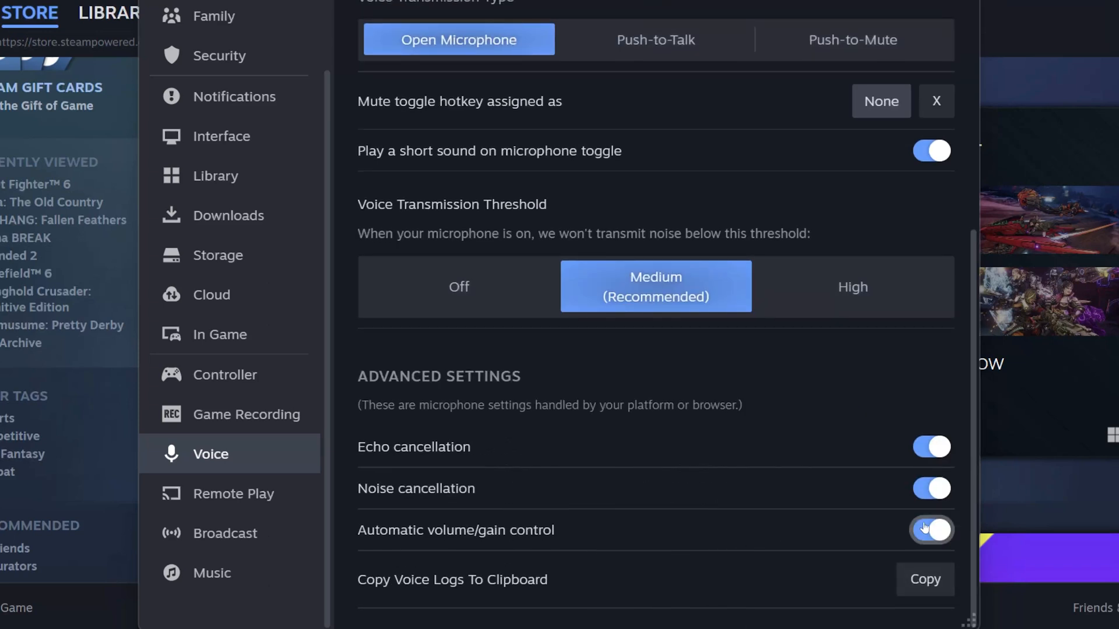
left_click(931, 530)
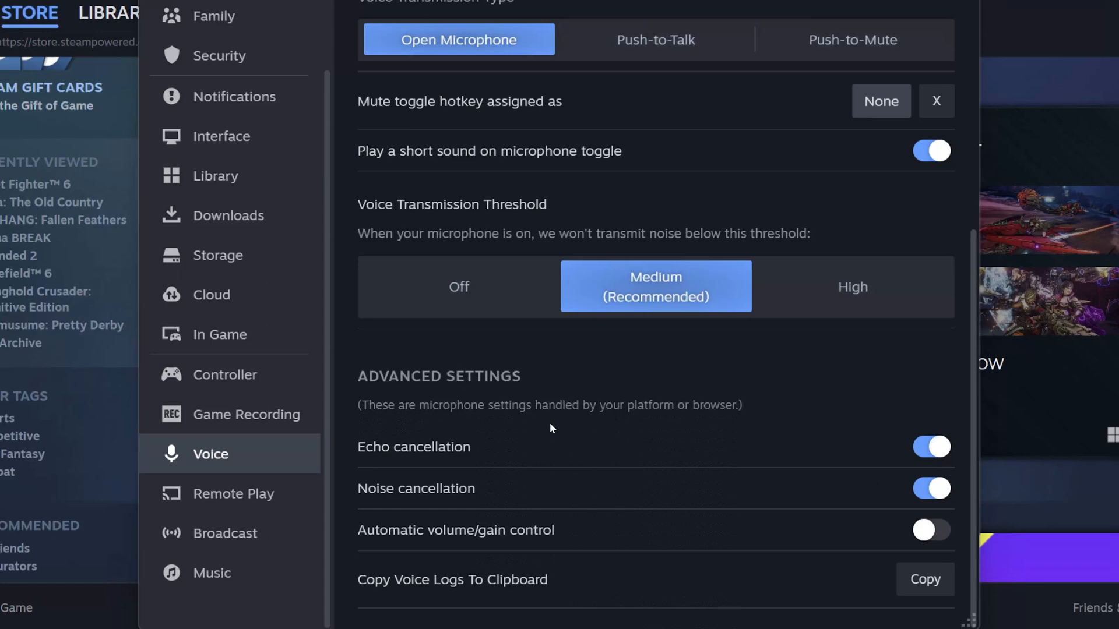
mouse_move(504, 198)
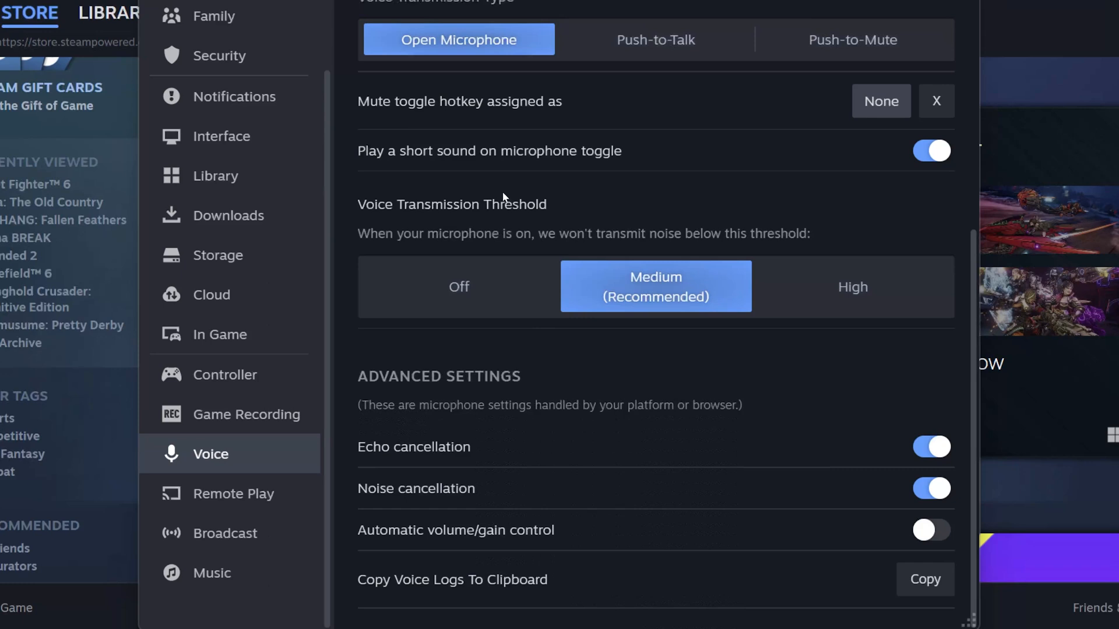
mouse_move(507, 196)
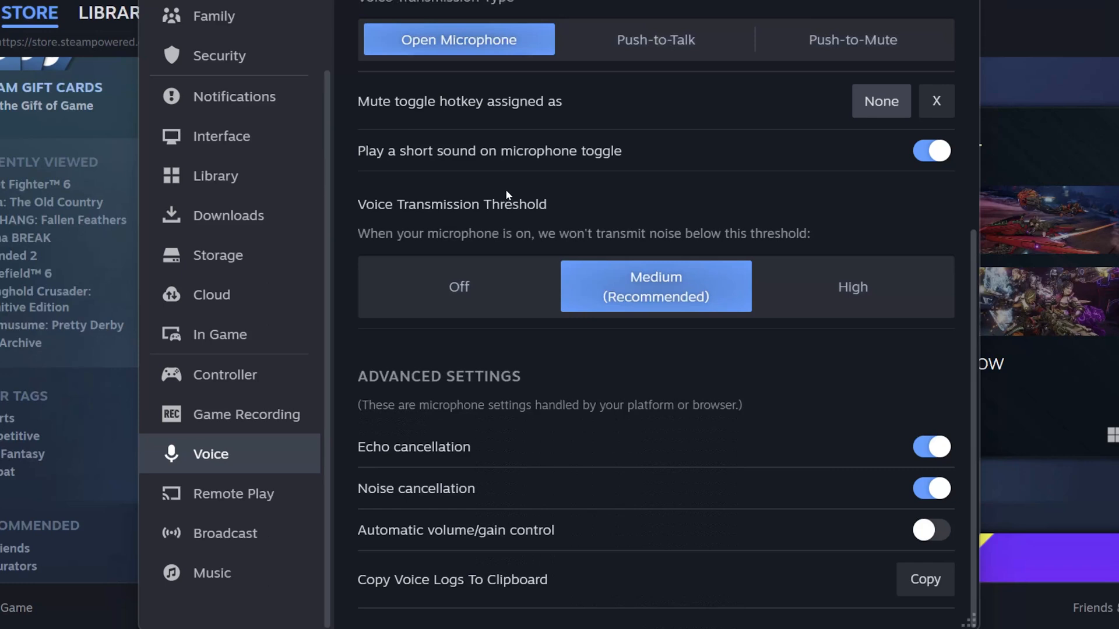